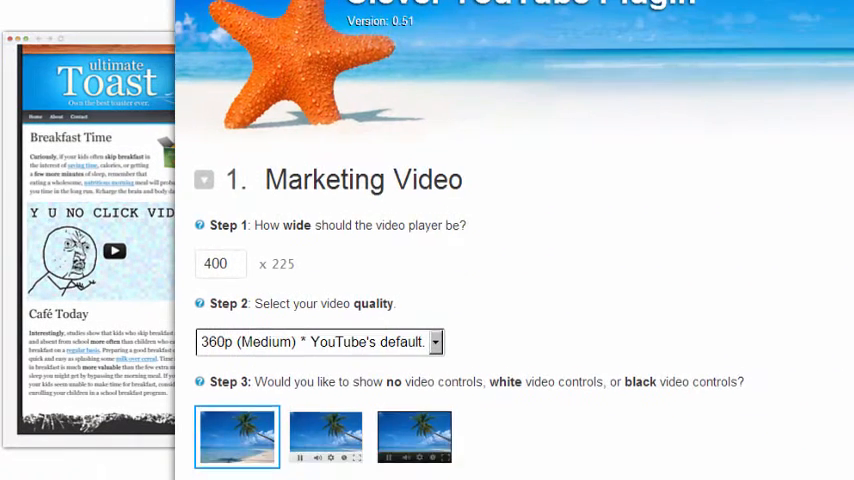
Step: Set the pretty-toast-video1 image from the media library as the Marketing Video thumbnail
{"action": "scroll", "scroll_direction": "down", "scroll_amount": 3}
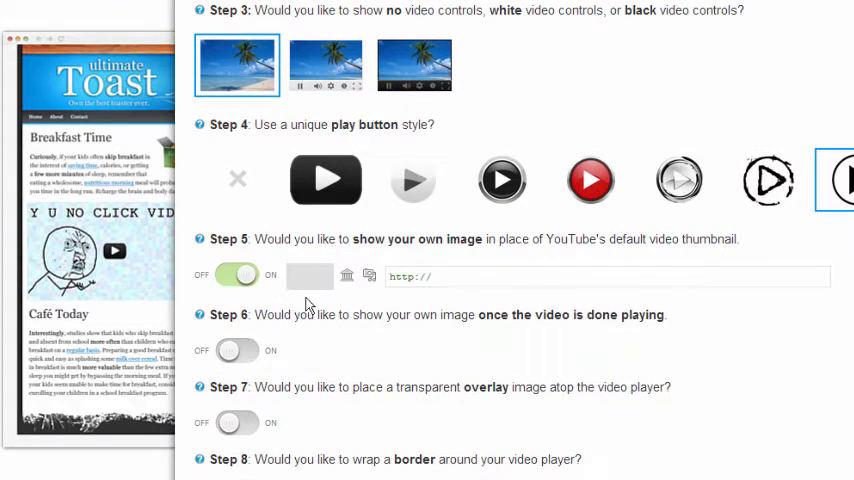
{"action": "left_click", "coordinate": [368, 276]}
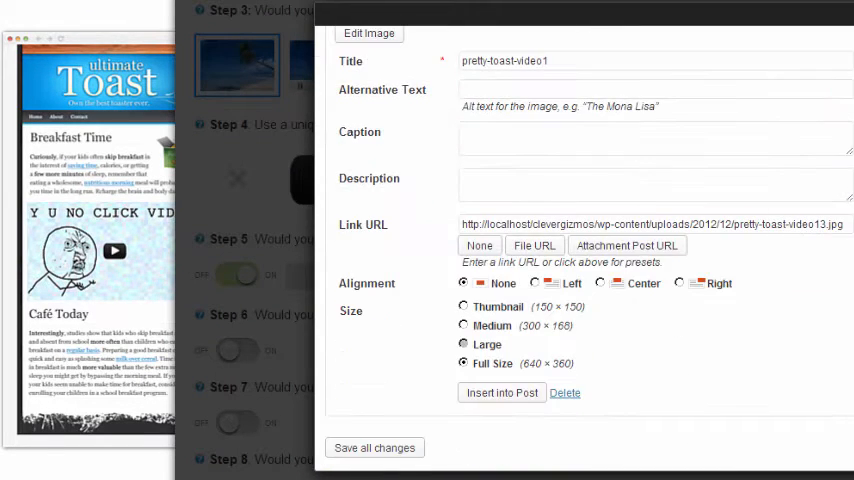
{"action": "left_click", "coordinate": [501, 392]}
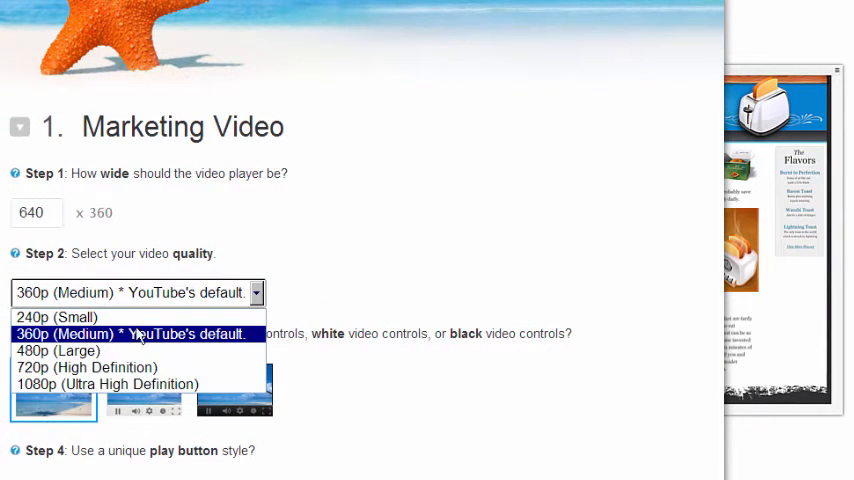
Step: Choose 720p High Definition as the Marketing Video playback quality
{"action": "left_click", "coordinate": [87, 367]}
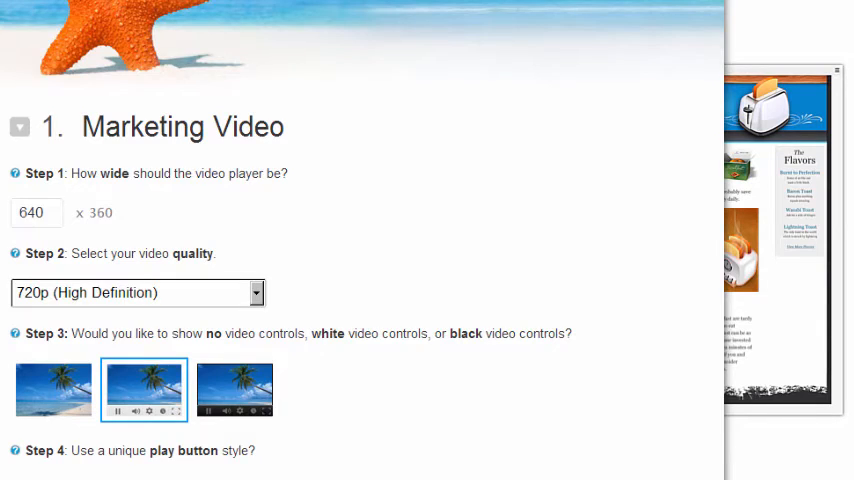
{"action": "scroll", "scroll_direction": "down", "scroll_amount": 3}
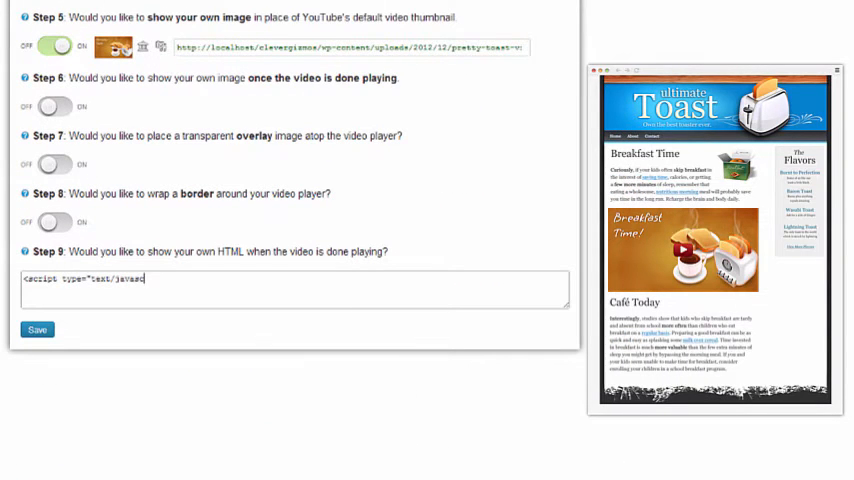